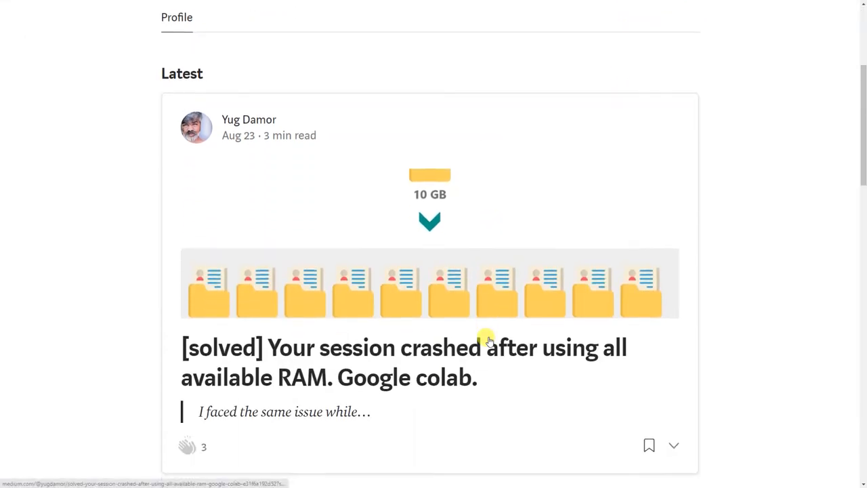
# Step: Scroll the profile to the '[solved] Your session crashed after using all available RAM' article
pyautogui.scroll(-3)
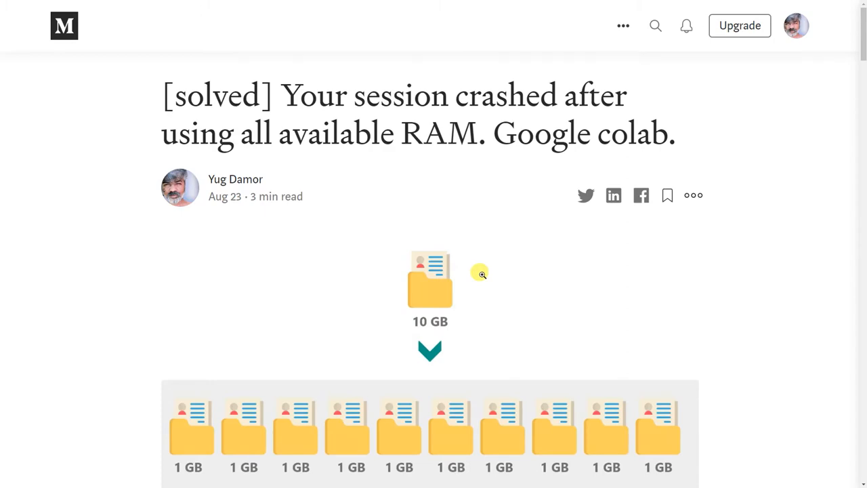
# Step: Read past the memory-filling code, highlighting the sentence about paying to increase RAM
pyautogui.scroll(-3)
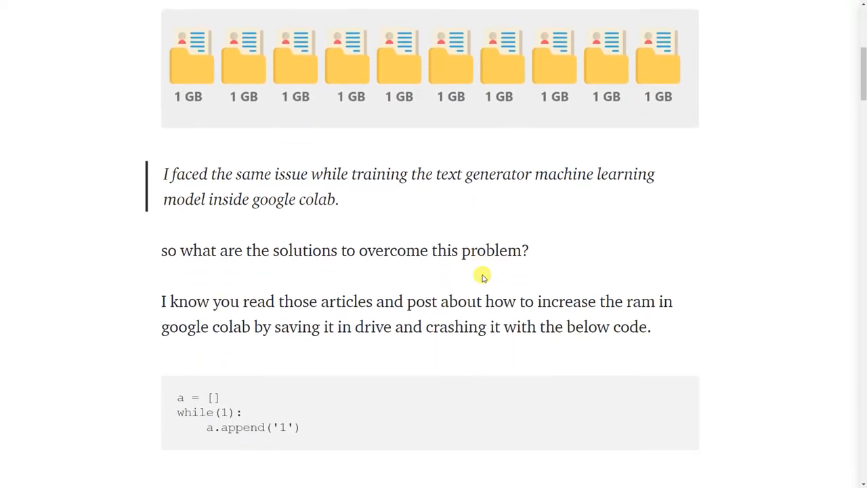
pyautogui.moveTo(359, 166)
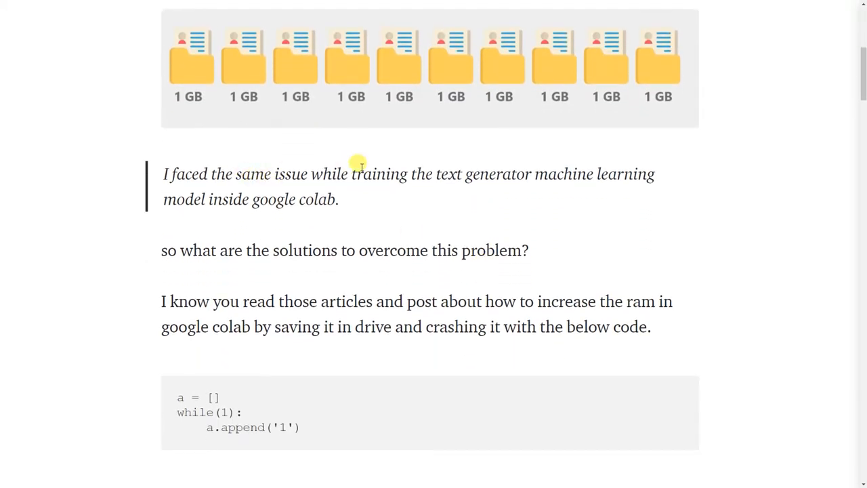
pyautogui.moveTo(421, 167)
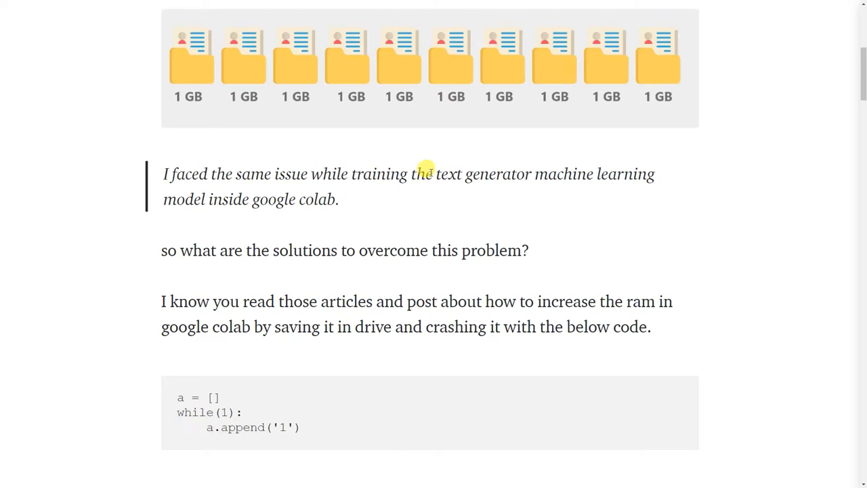
pyautogui.scroll(-3)
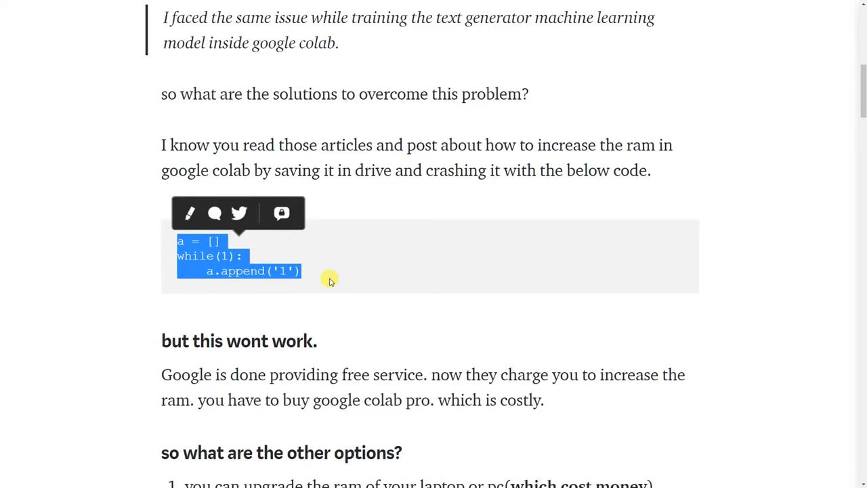
pyautogui.scroll(-3)
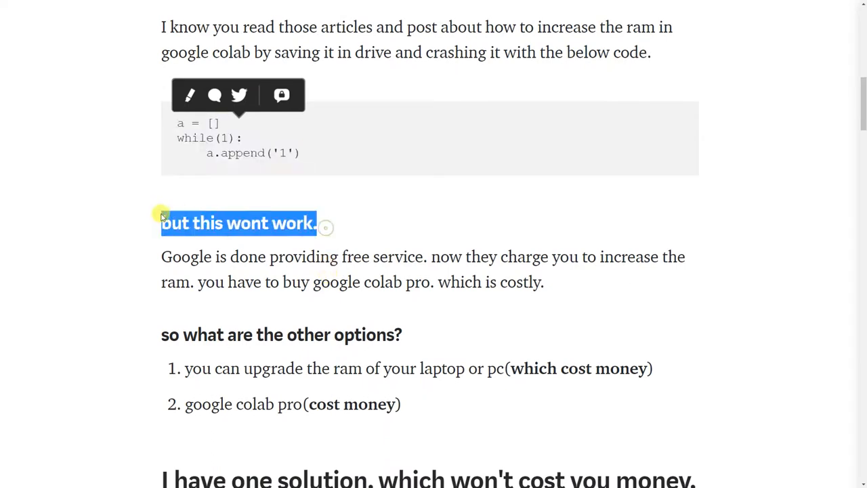
pyautogui.scroll(-3)
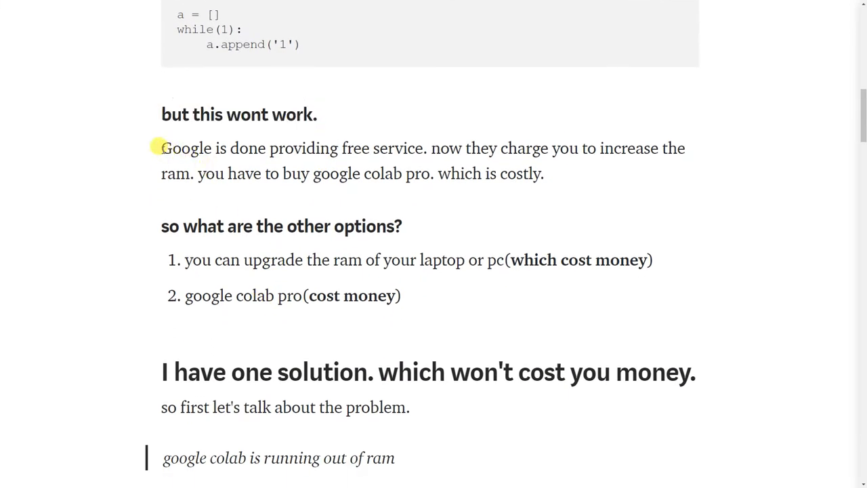
pyautogui.moveTo(161, 148); pyautogui.dragTo(426, 148)
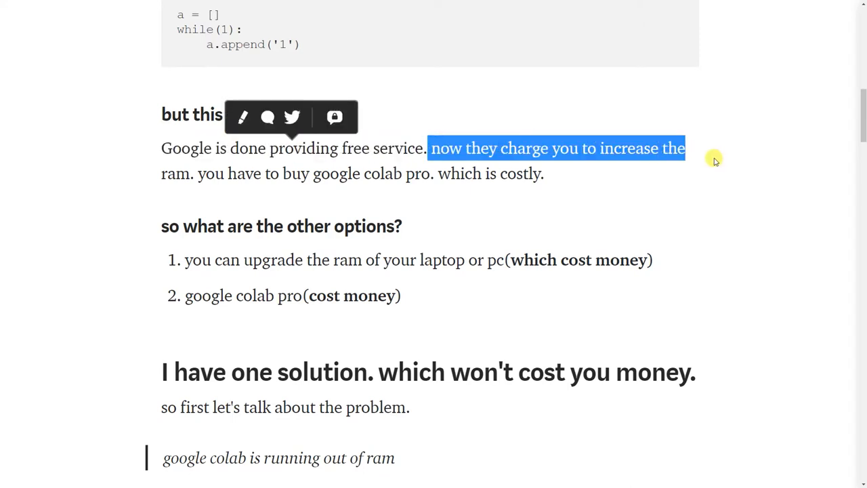
pyautogui.write('wont work.')
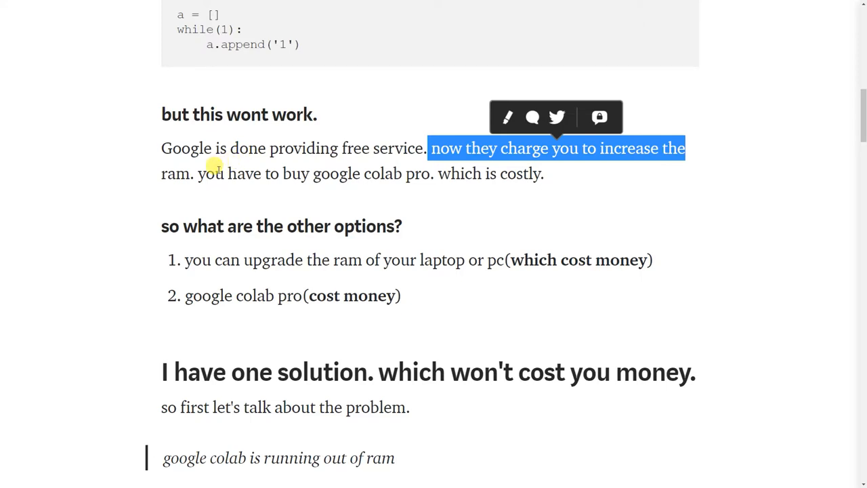
pyautogui.moveTo(437, 170)
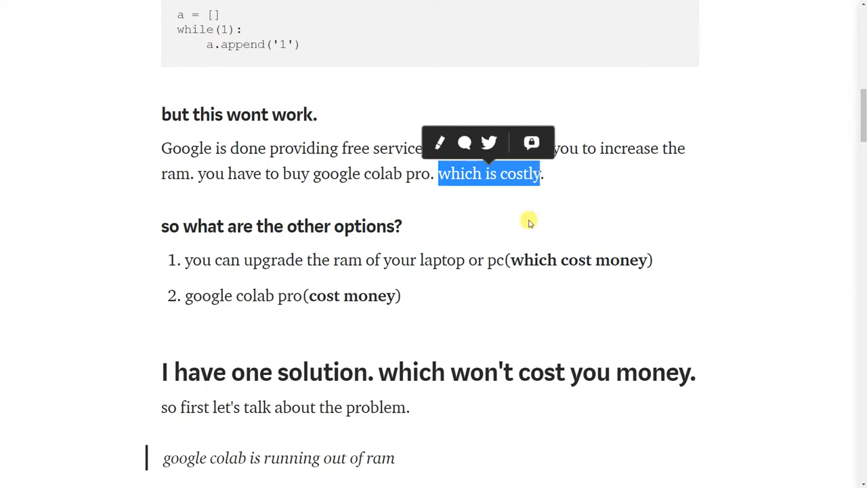
pyautogui.click(527, 227)
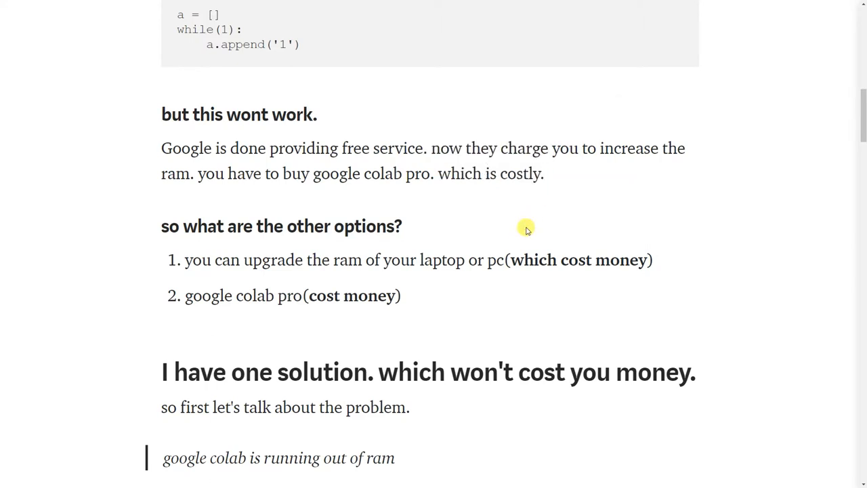
# Step: Highlight the paid Google Colab Pro option and continue to the 'I have one solution' heading
pyautogui.scroll(-3)
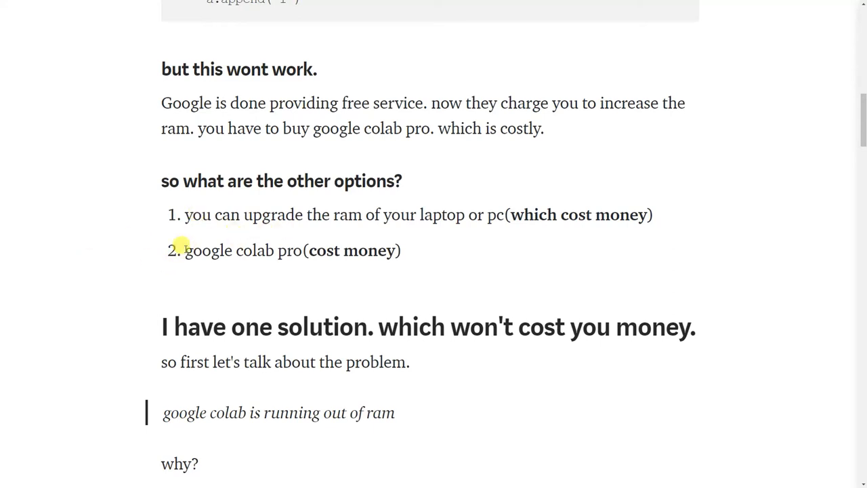
pyautogui.moveTo(185, 250); pyautogui.dragTo(400, 250)
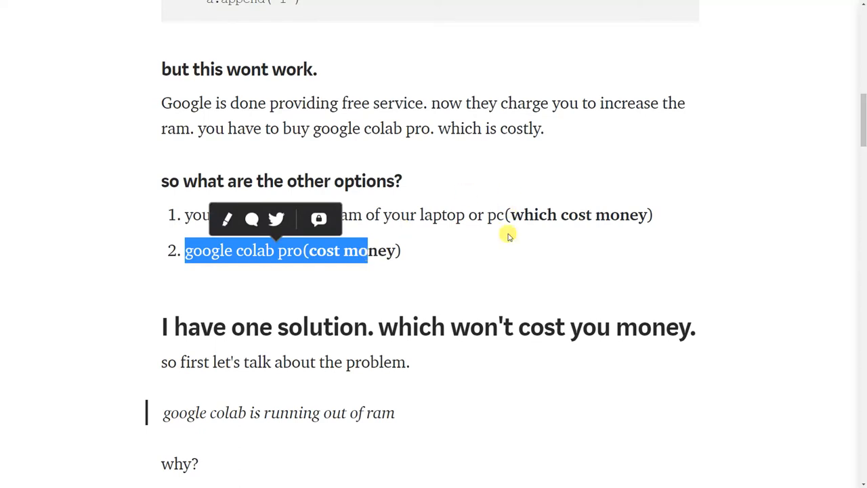
pyautogui.scroll(-3)
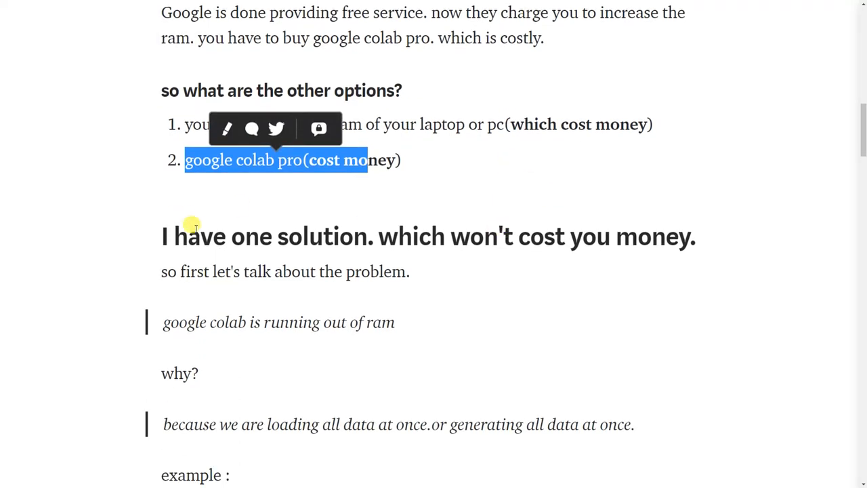
pyautogui.scroll(-3)
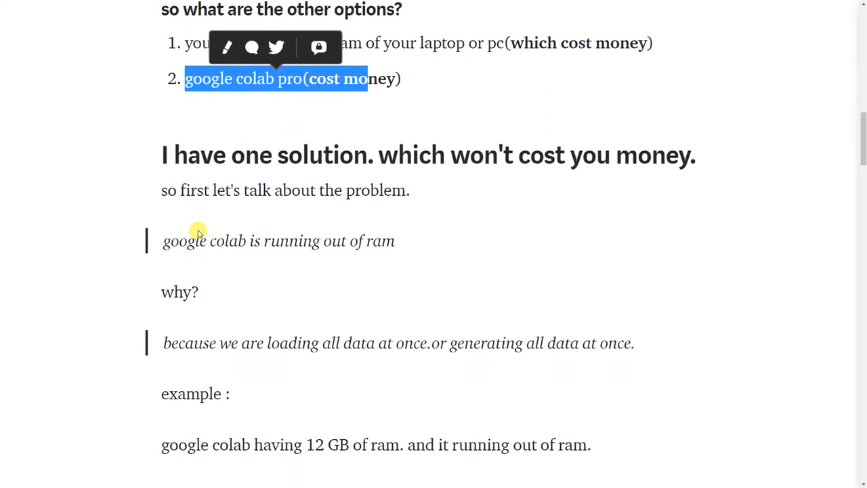
pyautogui.moveTo(332, 161)
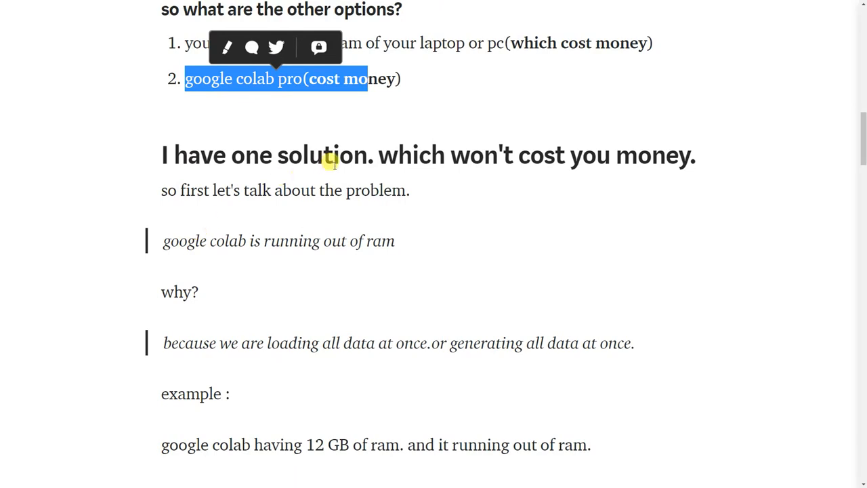
pyautogui.scroll(-3)
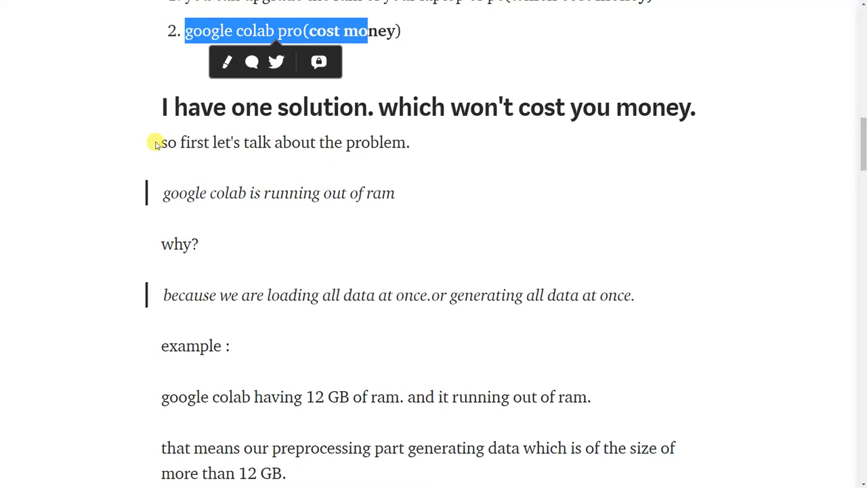
# Step: Highlight the RAM problem statement, the loading-all-data-at-once reason, and the over-12 GB example
pyautogui.moveTo(156, 142); pyautogui.dragTo(407, 142)
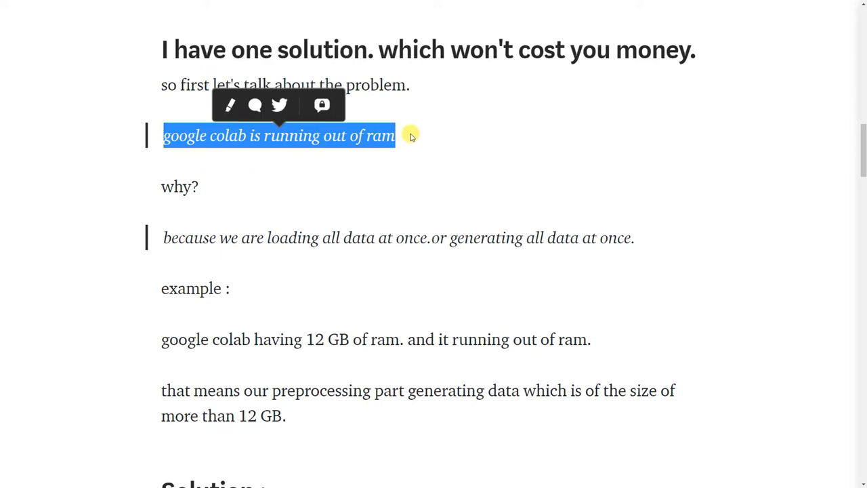
pyautogui.doubleClick(175, 187)
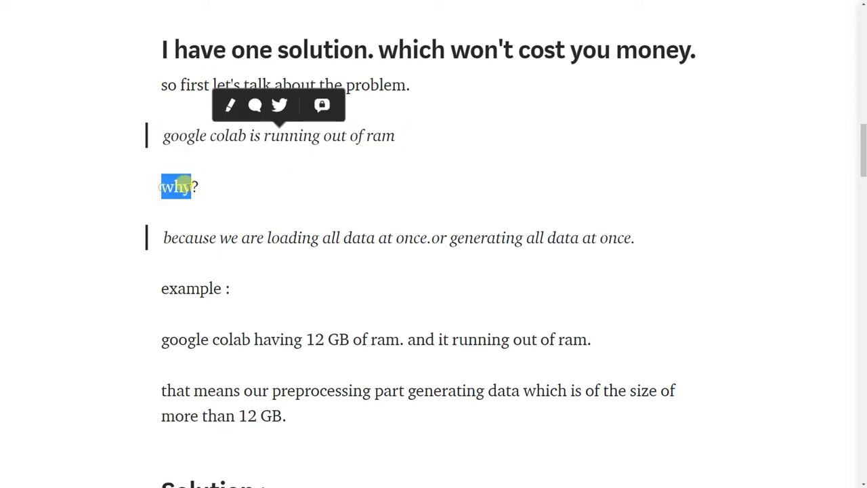
pyautogui.scroll(-3)
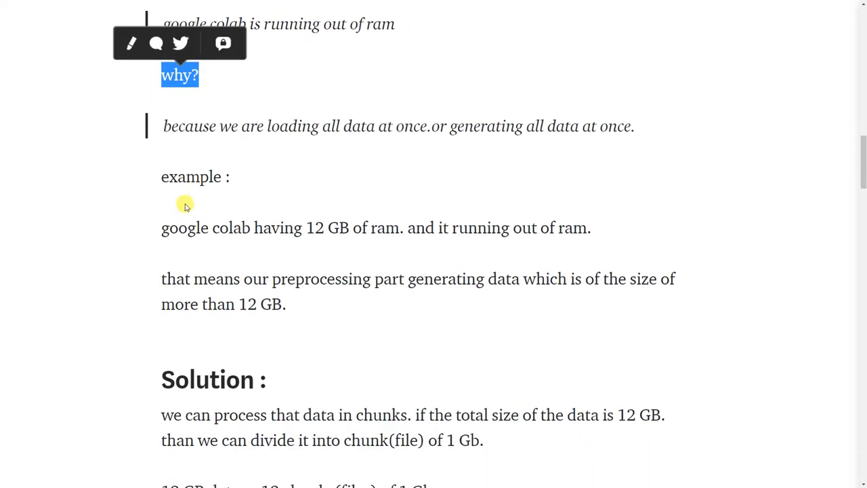
pyautogui.moveTo(161, 125); pyautogui.dragTo(458, 125)
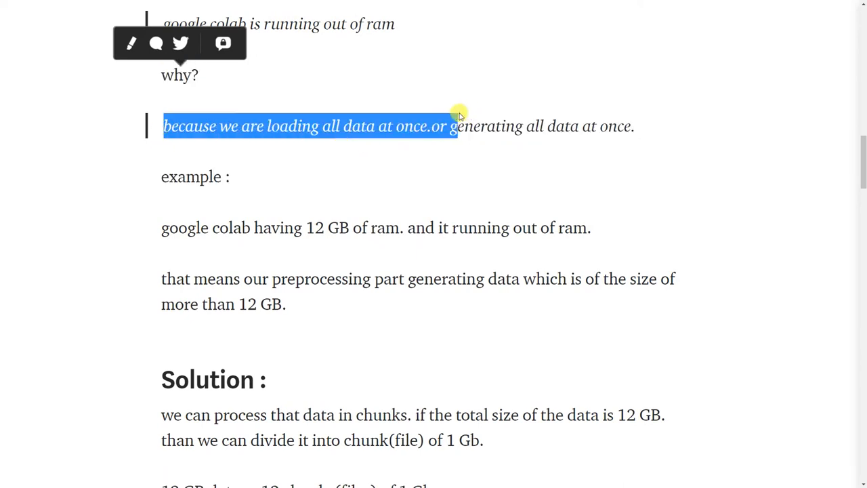
pyautogui.moveTo(457, 115); pyautogui.dragTo(546, 115)
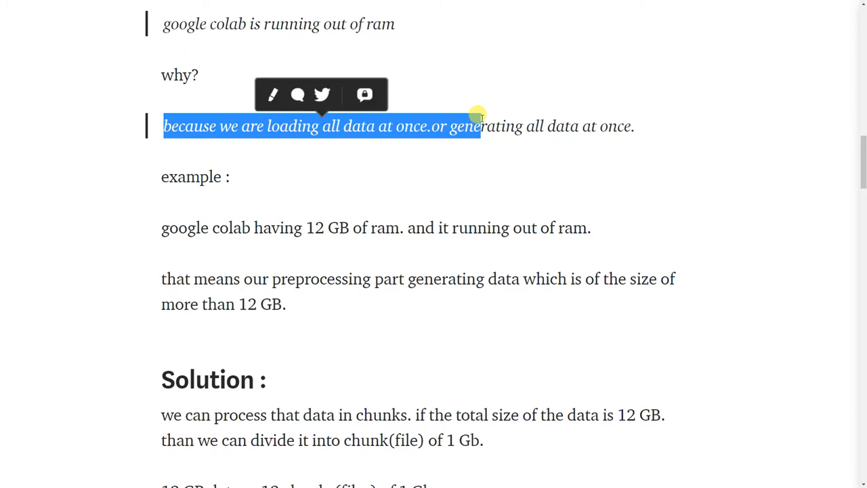
pyautogui.moveTo(488, 181)
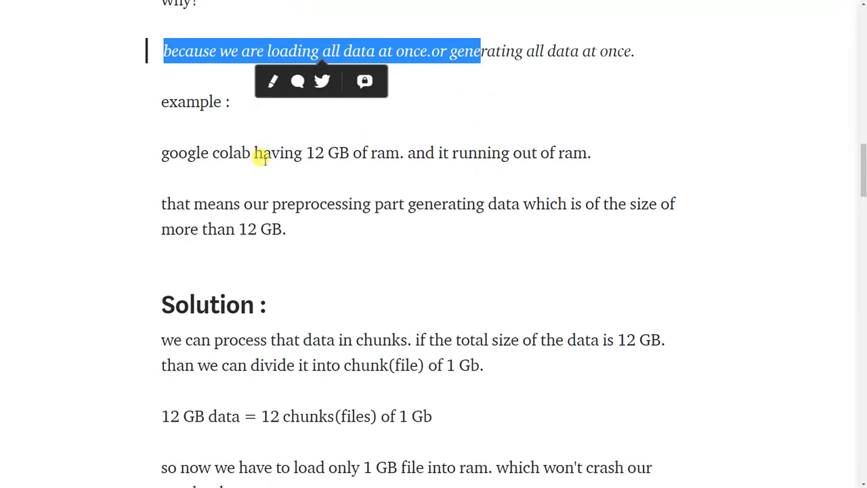
pyautogui.moveTo(156, 150)
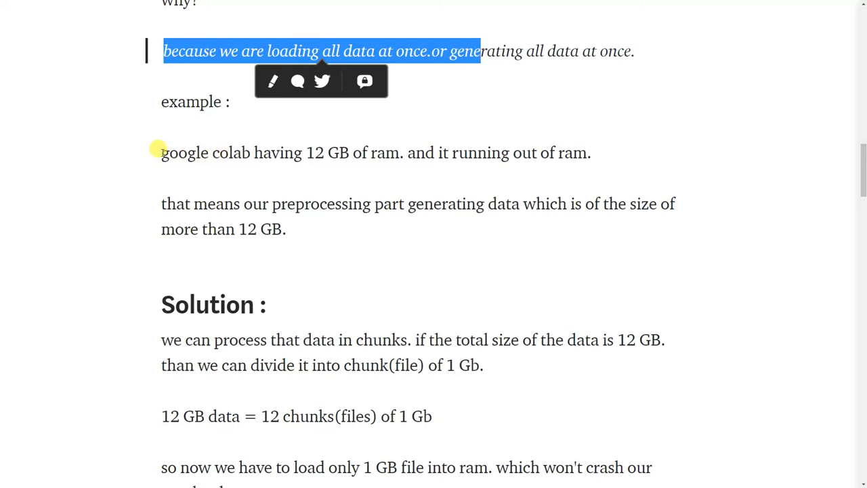
pyautogui.moveTo(161, 152); pyautogui.dragTo(401, 153)
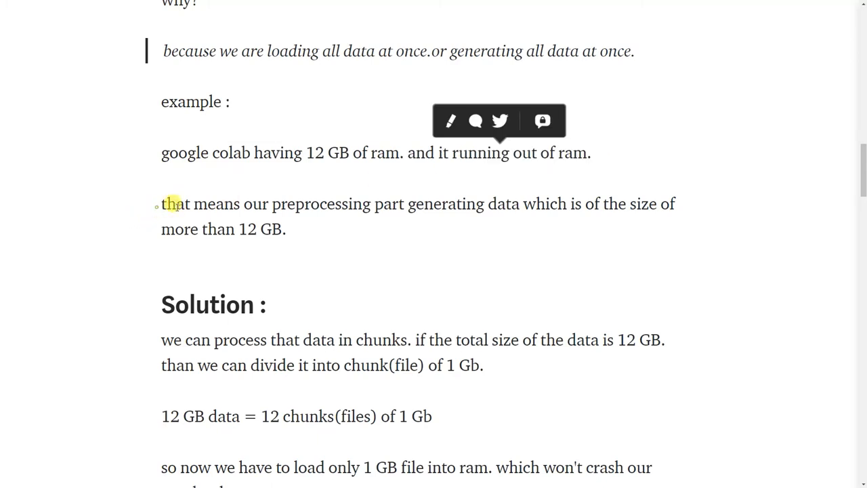
pyautogui.moveTo(161, 204); pyautogui.dragTo(404, 203)
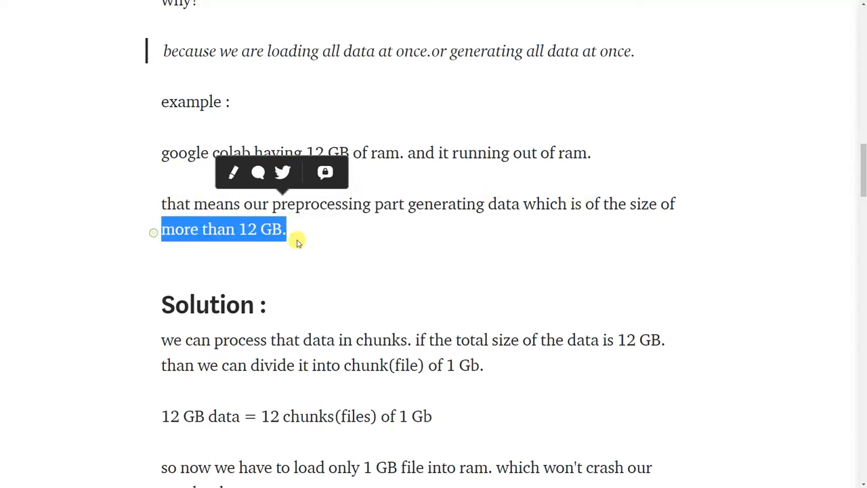
pyautogui.scroll(-3)
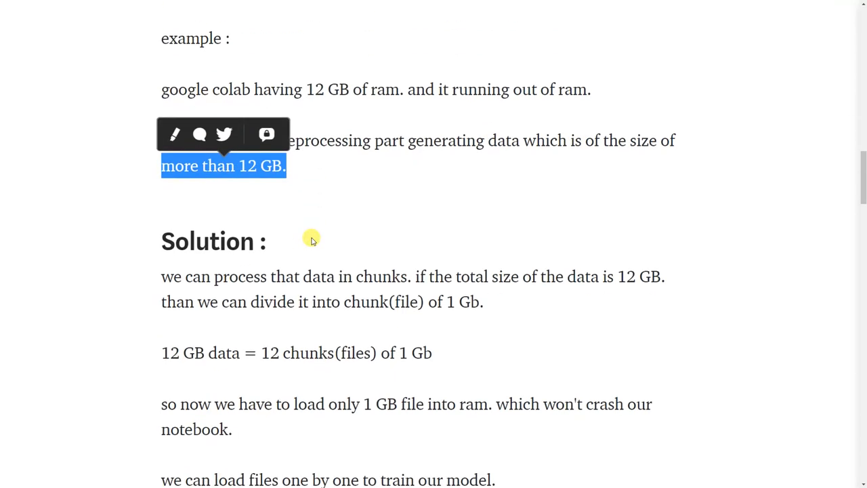
# Step: Highlight the Solution paragraph's chunking idea and the point about loading only 1 GB
pyautogui.scroll(-3)
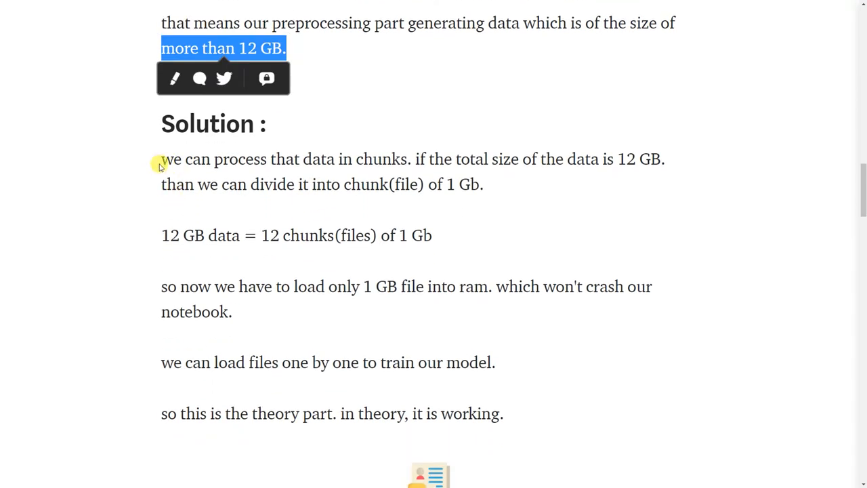
pyautogui.moveTo(162, 158); pyautogui.dragTo(401, 159)
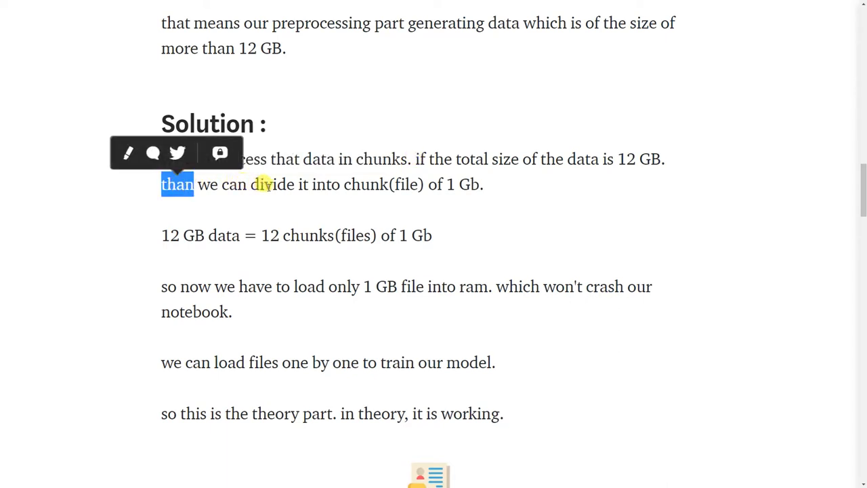
pyautogui.moveTo(358, 184)
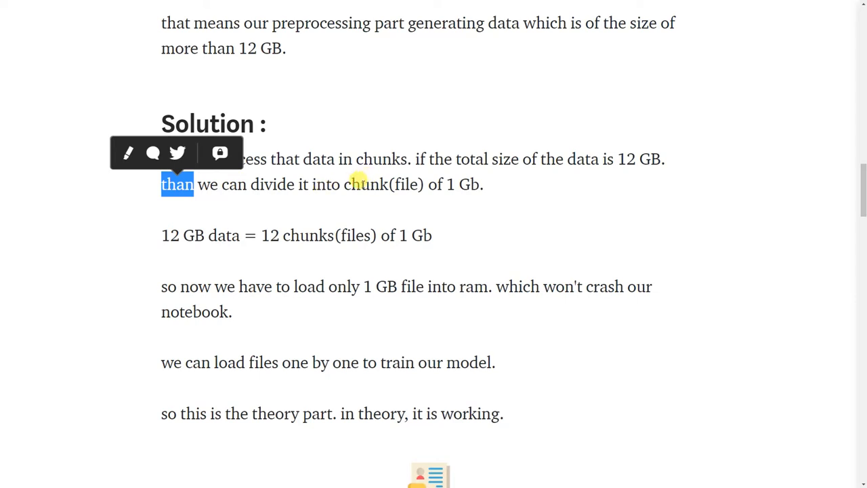
pyautogui.doubleClick(366, 184)
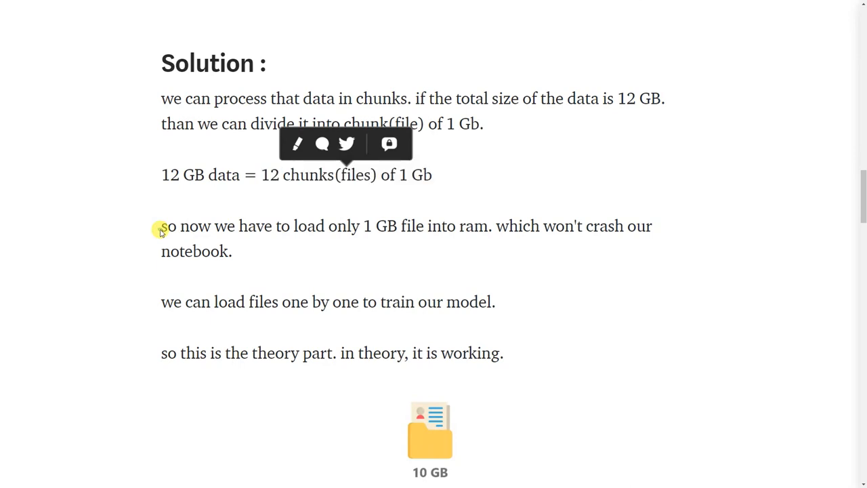
pyautogui.moveTo(161, 226); pyautogui.dragTo(395, 226)
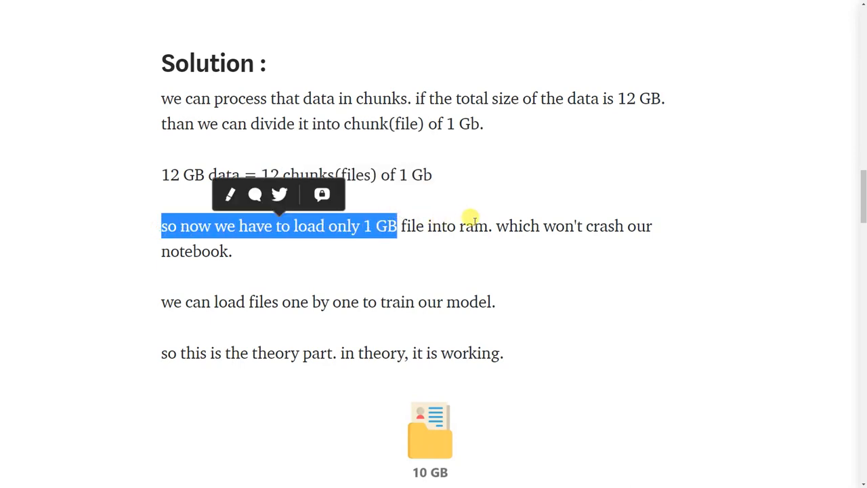
pyautogui.moveTo(493, 226)
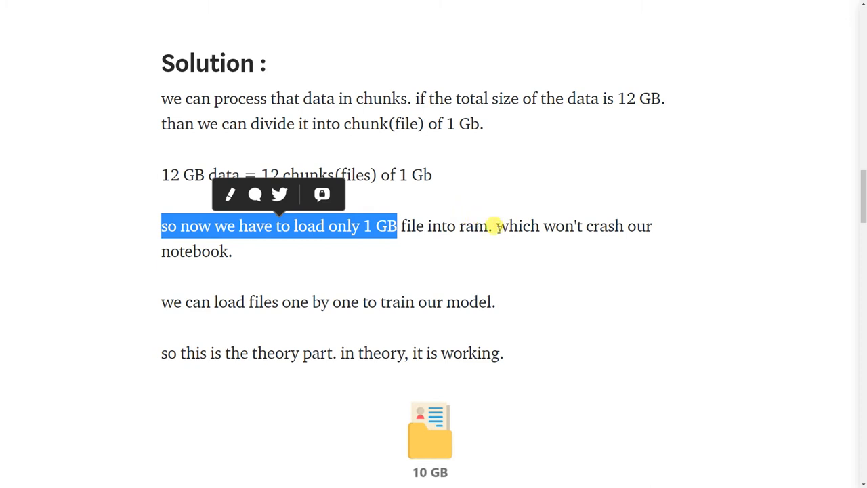
pyautogui.moveTo(254, 290)
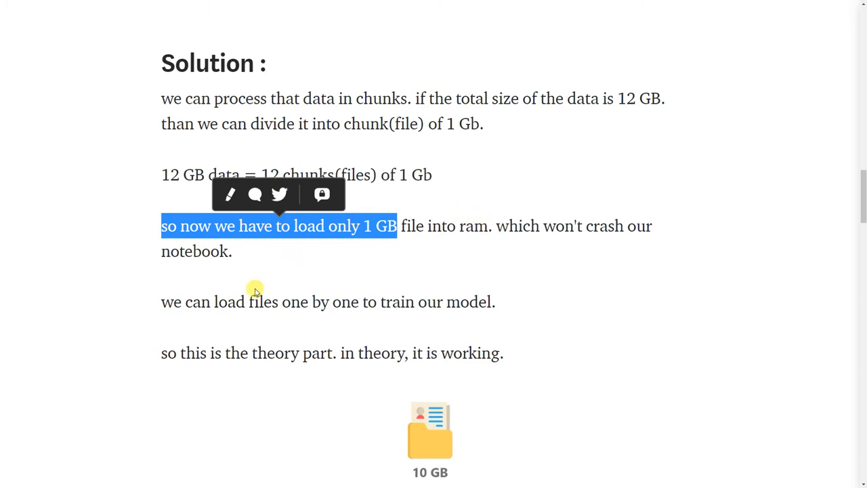
pyautogui.moveTo(154, 305)
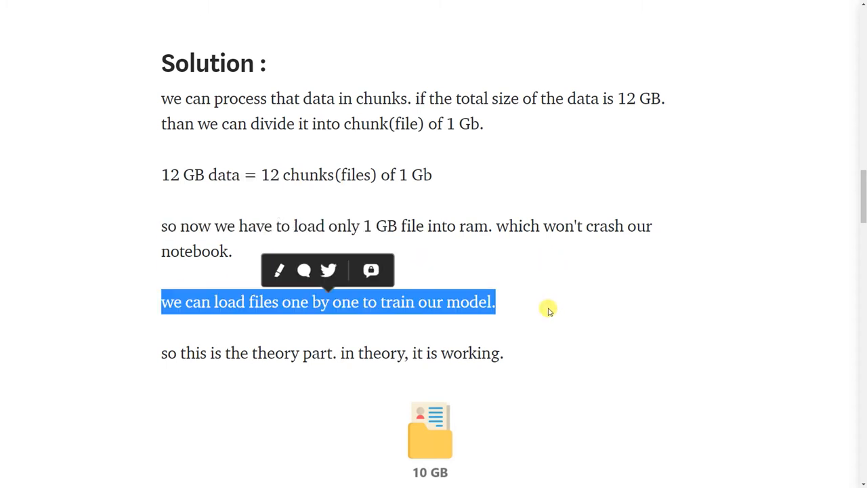
pyautogui.moveTo(288, 356)
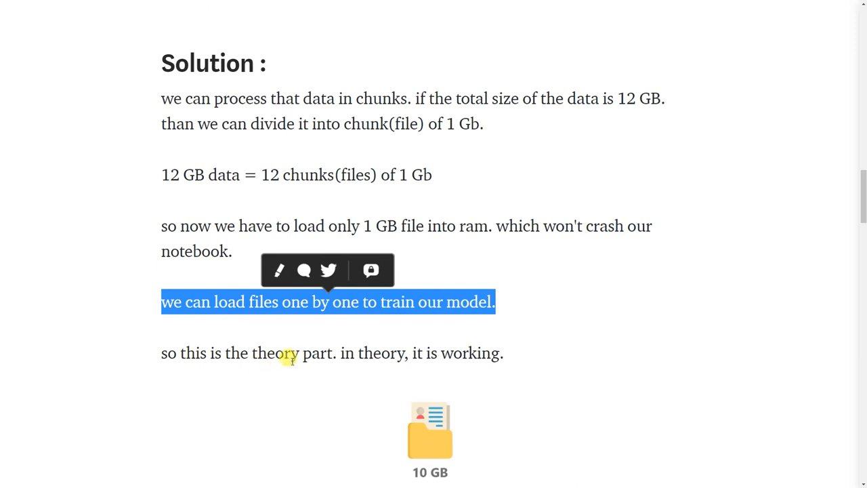
# Step: Scroll to the Pickle library paragraph and highlight the sentence about reading data back
pyautogui.scroll(-3)
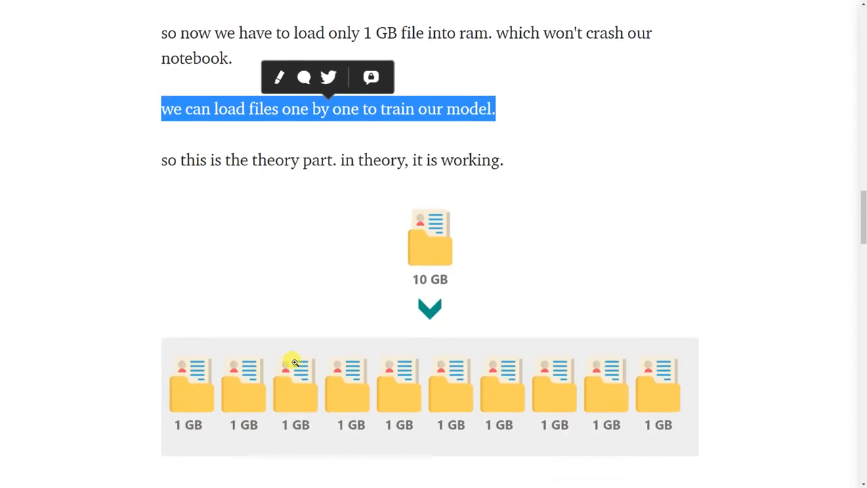
pyautogui.scroll(-3)
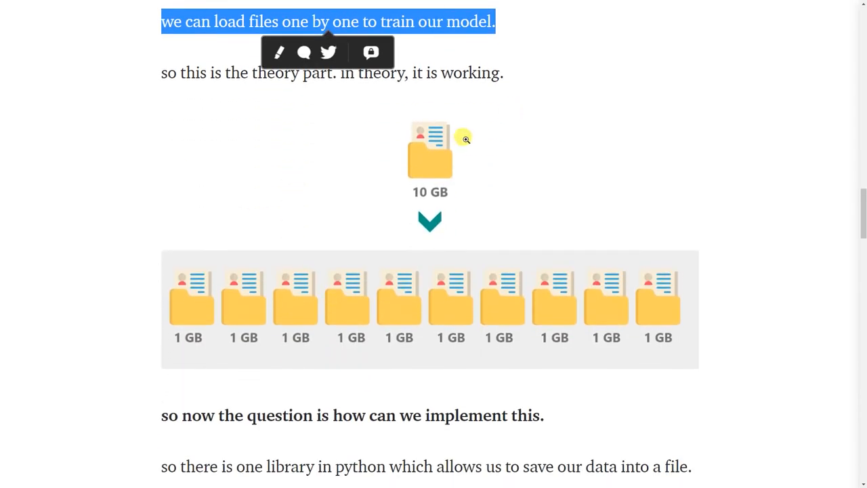
pyautogui.moveTo(229, 205)
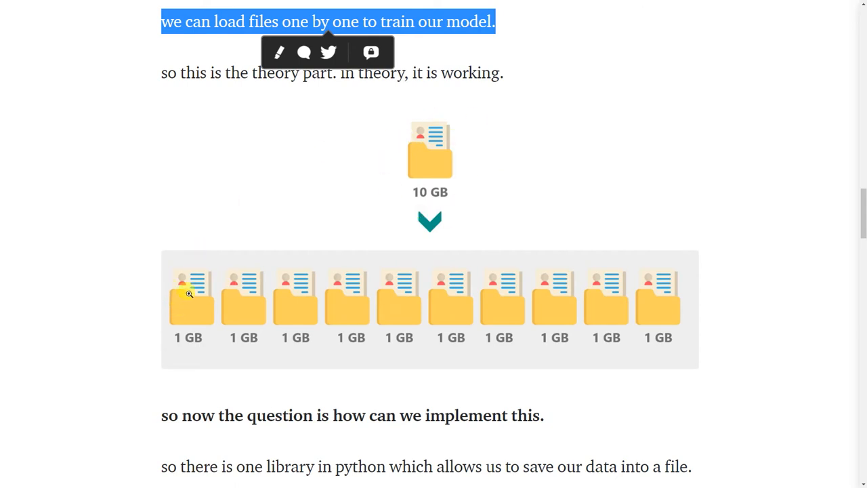
pyautogui.moveTo(294, 320)
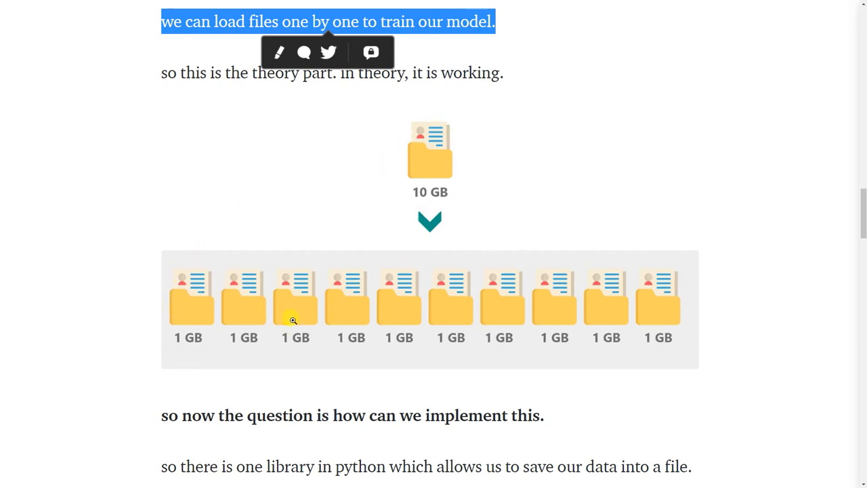
pyautogui.scroll(-3)
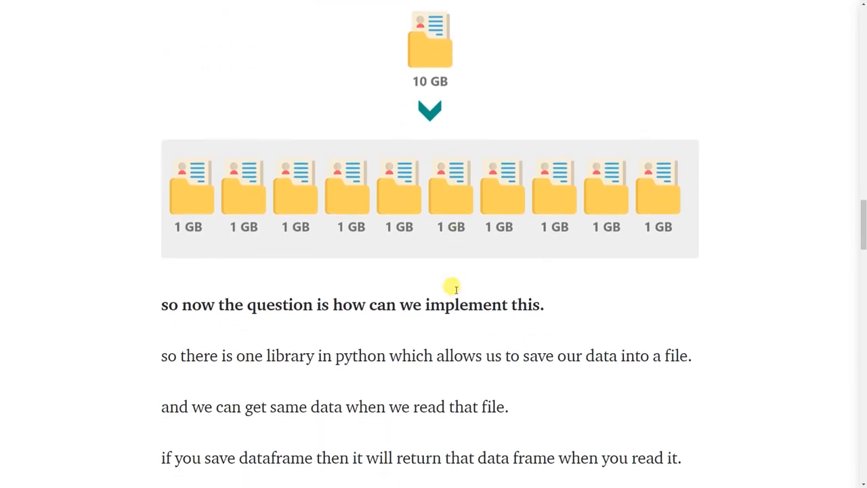
pyautogui.scroll(-3)
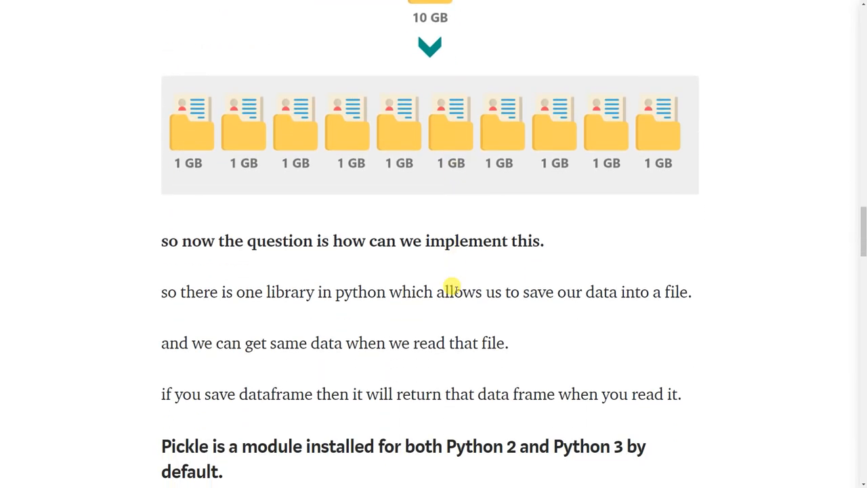
pyautogui.moveTo(324, 278)
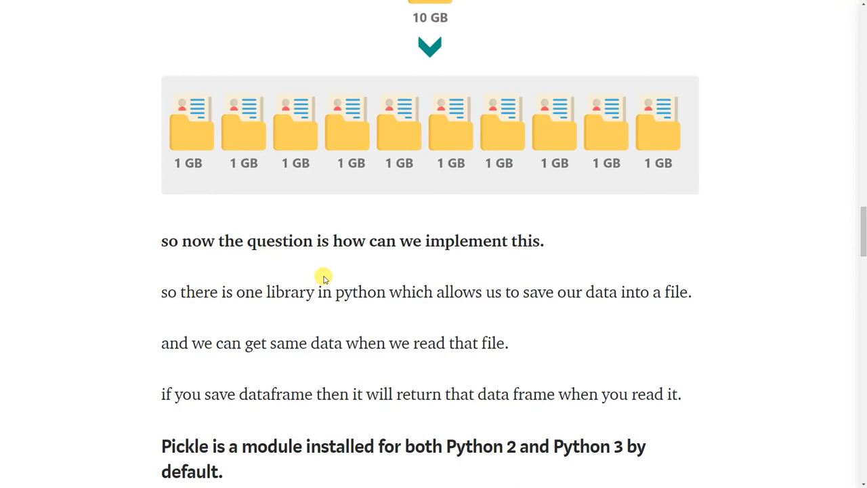
pyautogui.scroll(-3)
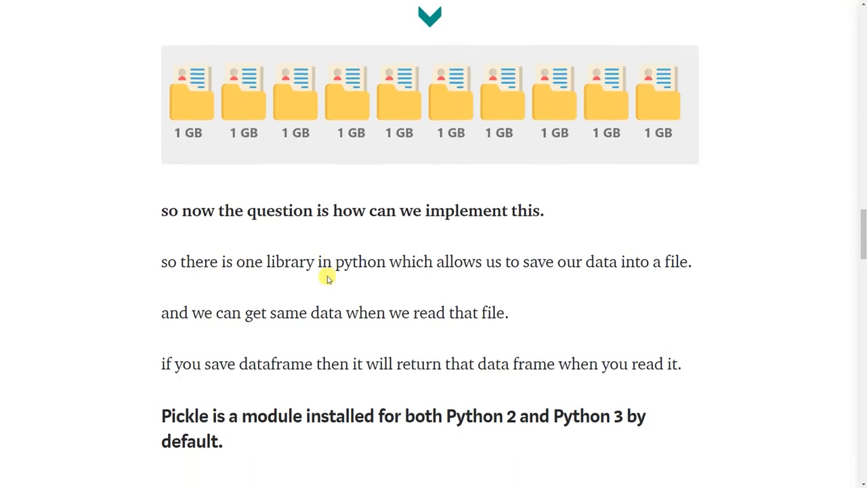
pyautogui.scroll(-3)
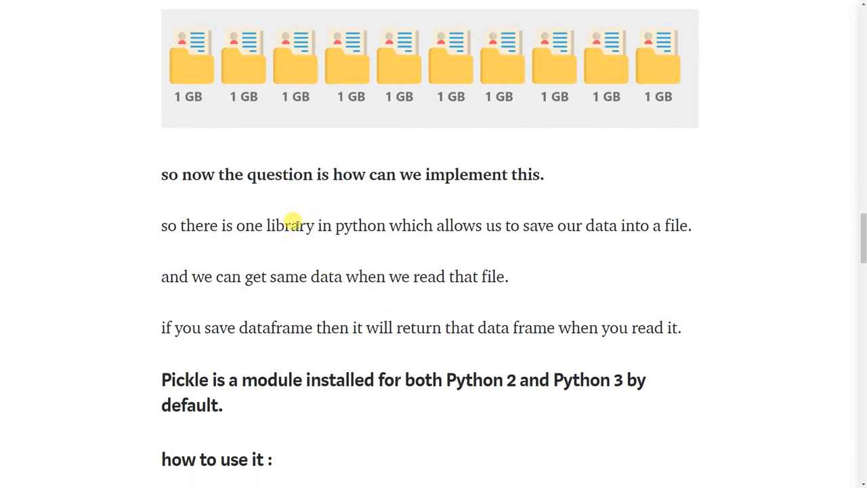
pyautogui.doubleClick(407, 225)
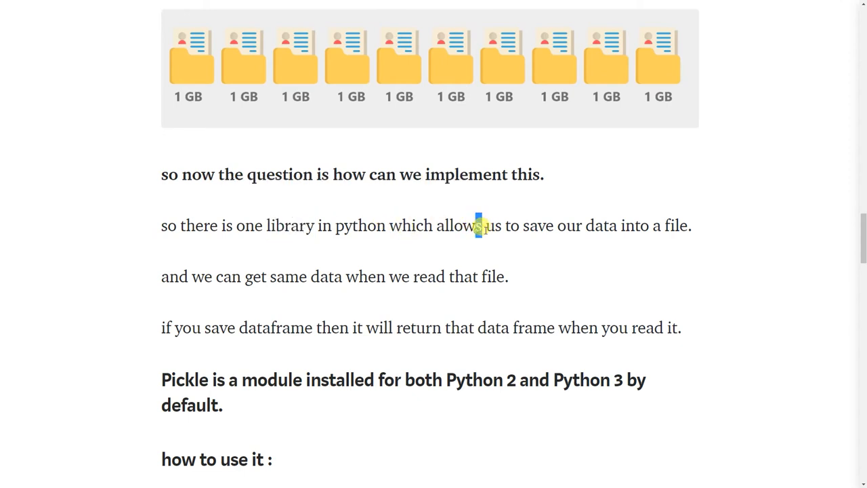
pyautogui.moveTo(478, 225); pyautogui.dragTo(670, 226)
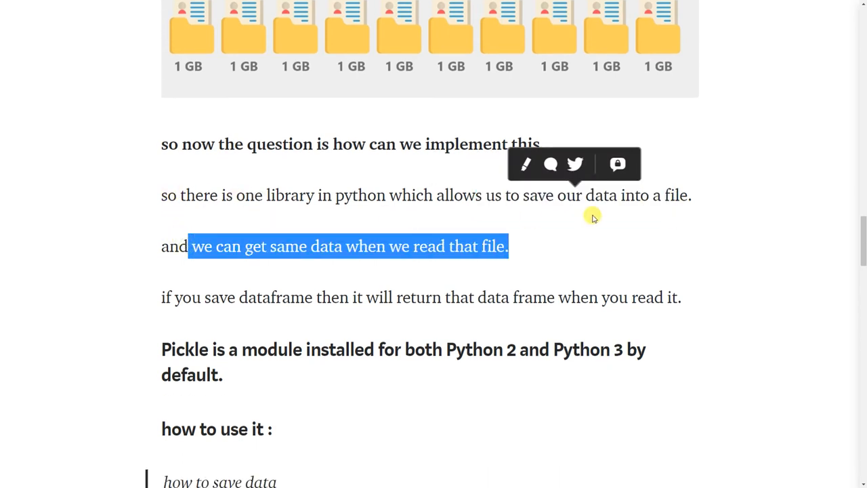
pyautogui.moveTo(393, 268)
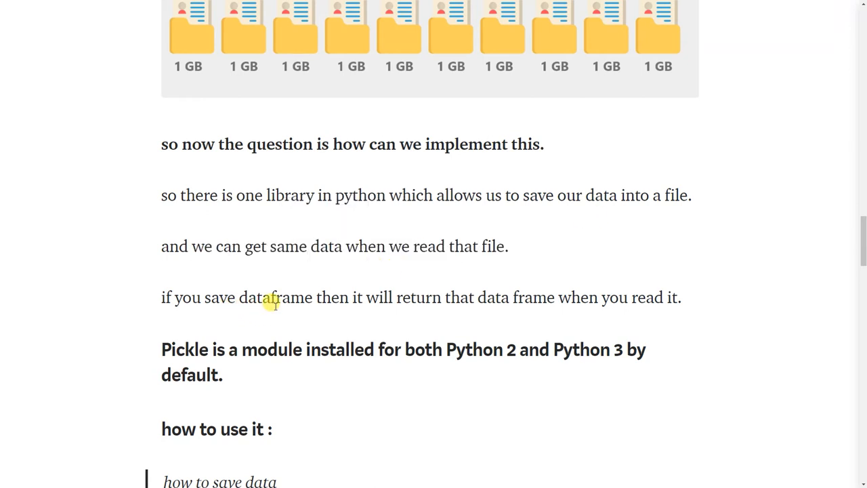
pyautogui.moveTo(373, 292)
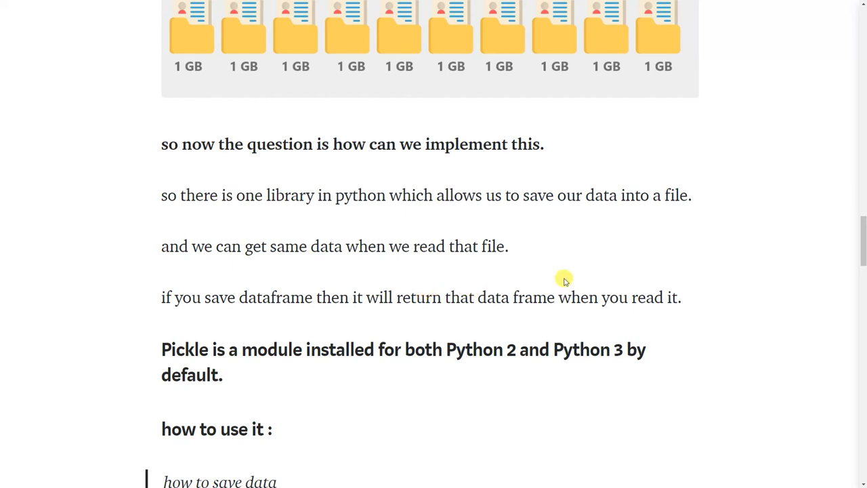
pyautogui.moveTo(641, 316)
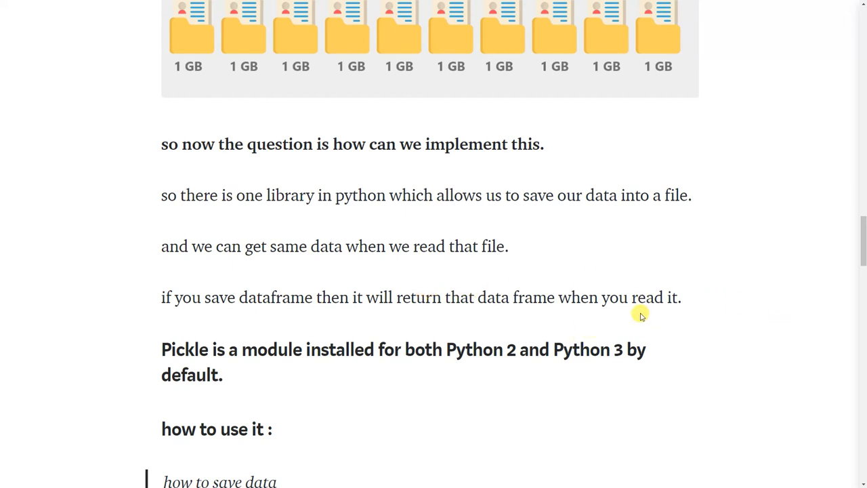
# Step: Reach the save-data code, highlighting 'Python 2' and 'pickle.dump', then clear the highlight
pyautogui.scroll(-3)
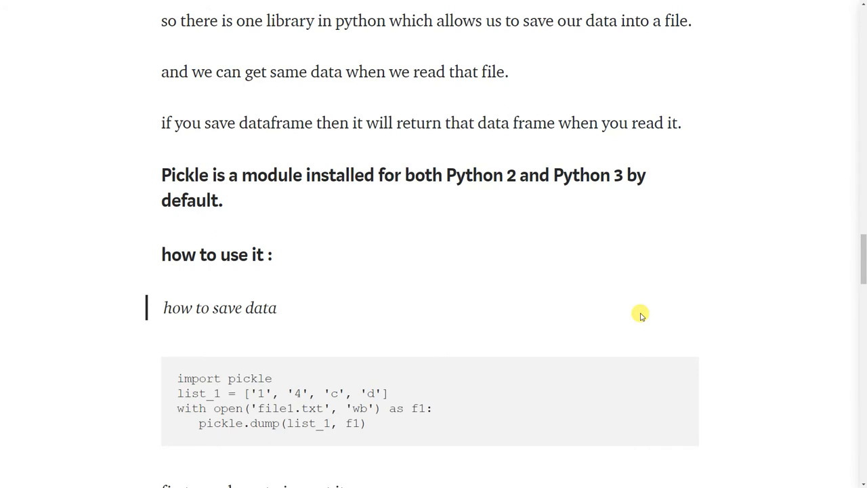
pyautogui.moveTo(175, 168)
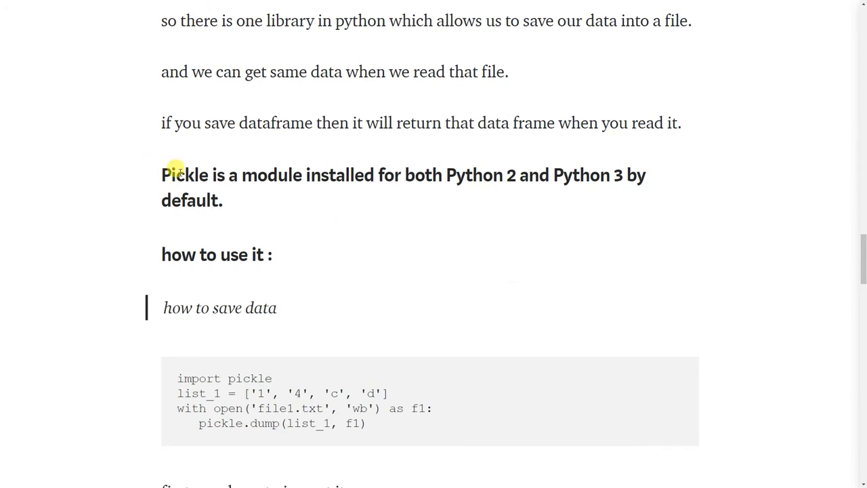
pyautogui.doubleClick(184, 175)
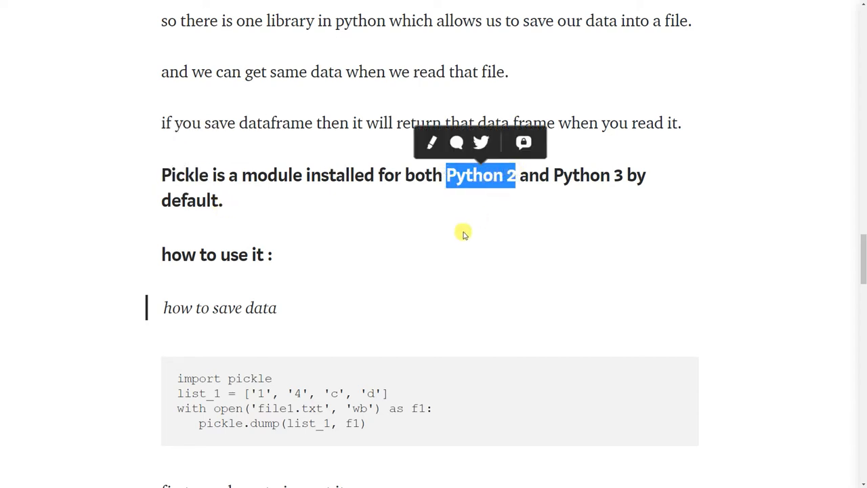
pyautogui.scroll(-3)
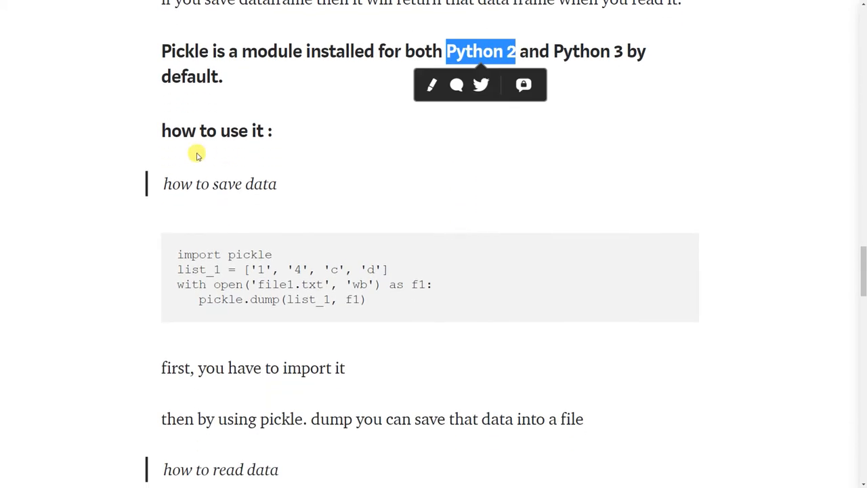
pyautogui.moveTo(249, 136)
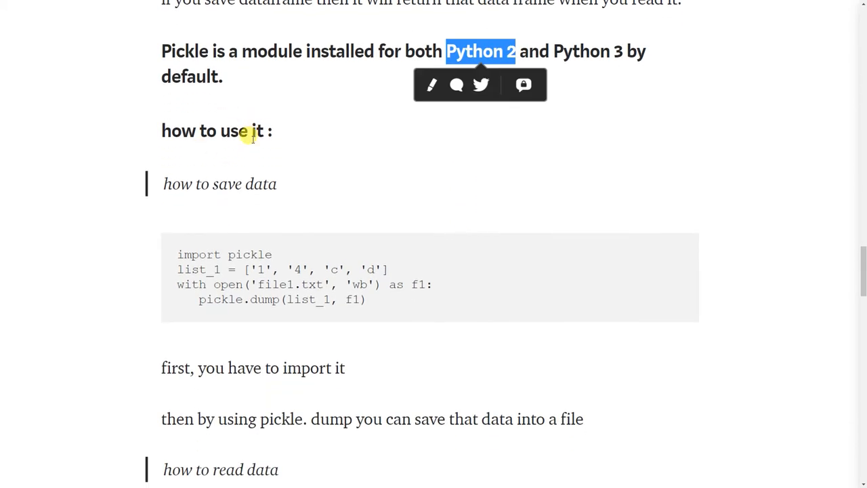
pyautogui.moveTo(219, 147)
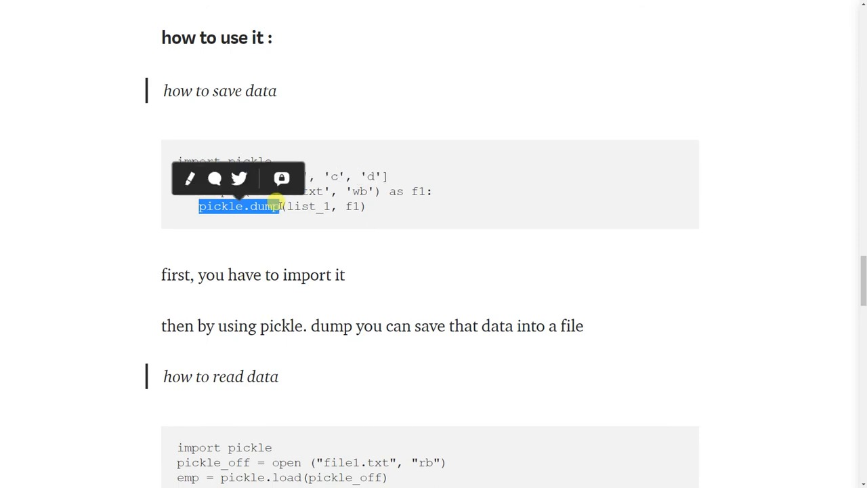
pyautogui.doubleClick(308, 206)
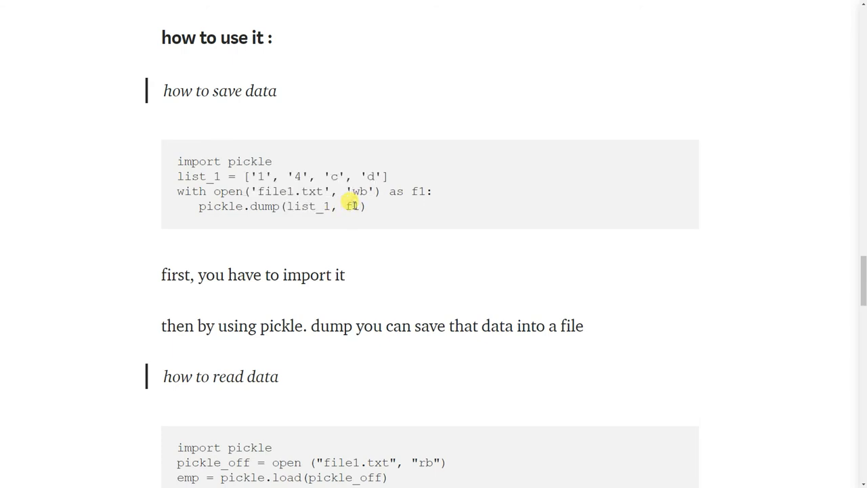
pyautogui.tripleClick(282, 206)
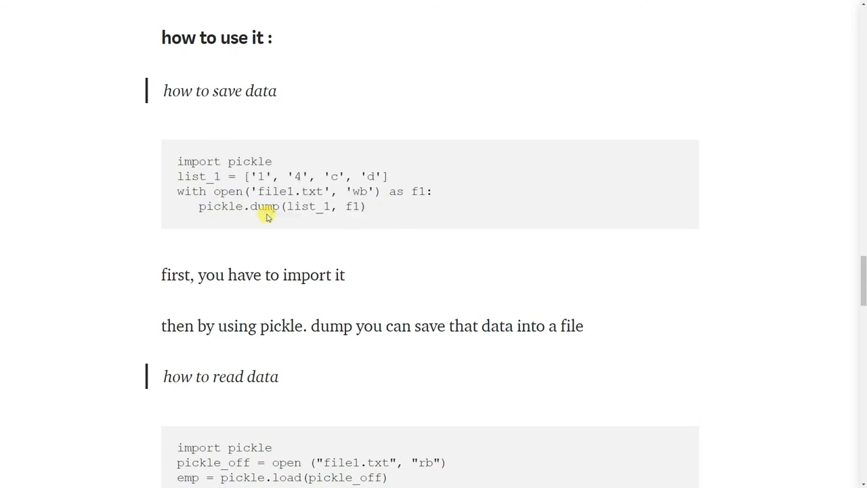
# Step: Scroll to the read-data code and highlight 'import pickle' and the 'pickle_off' variable
pyautogui.scroll(-3)
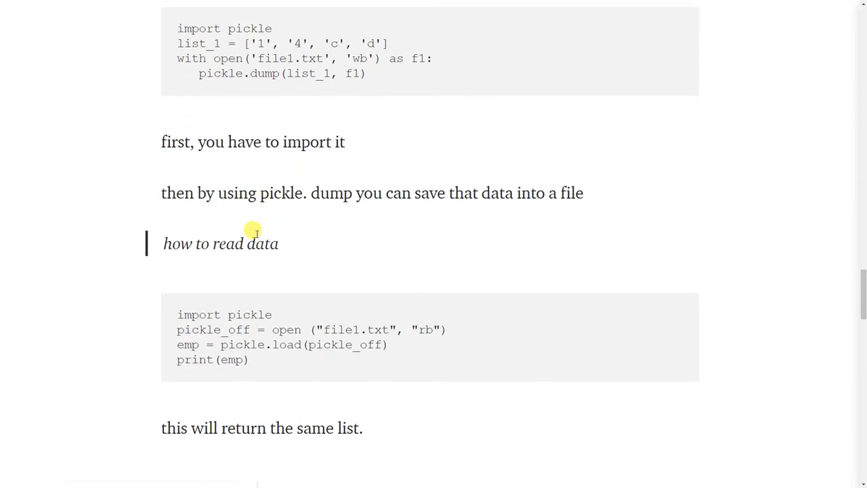
pyautogui.scroll(-3)
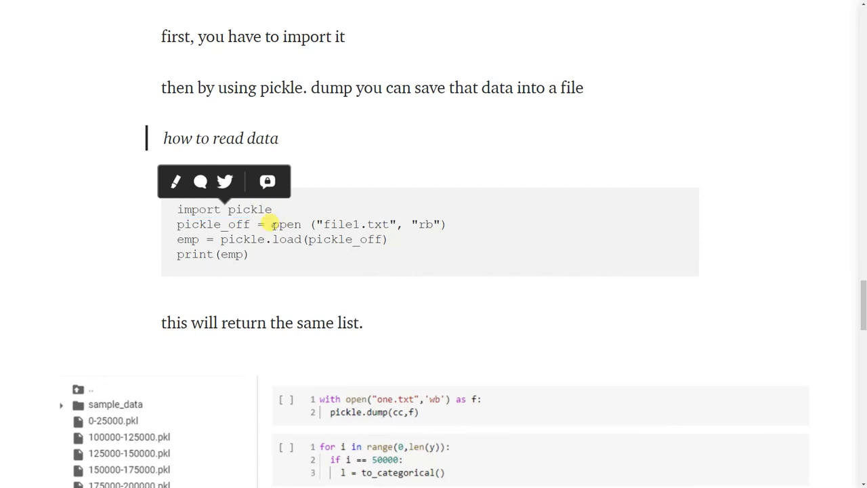
pyautogui.moveTo(273, 224); pyautogui.dragTo(448, 224)
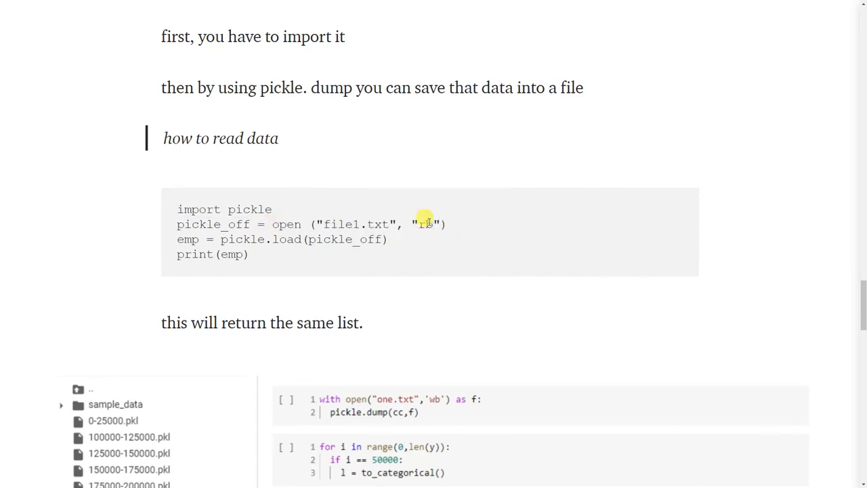
pyautogui.doubleClick(425, 225)
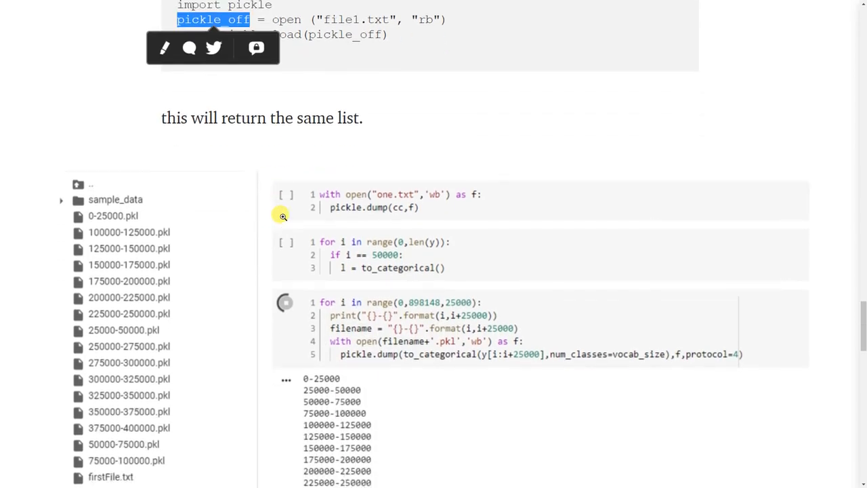
# Step: Scroll past the 'My implementation' screenshot to the GitHub and YouTube links, tags and author credit
pyautogui.scroll(-3)
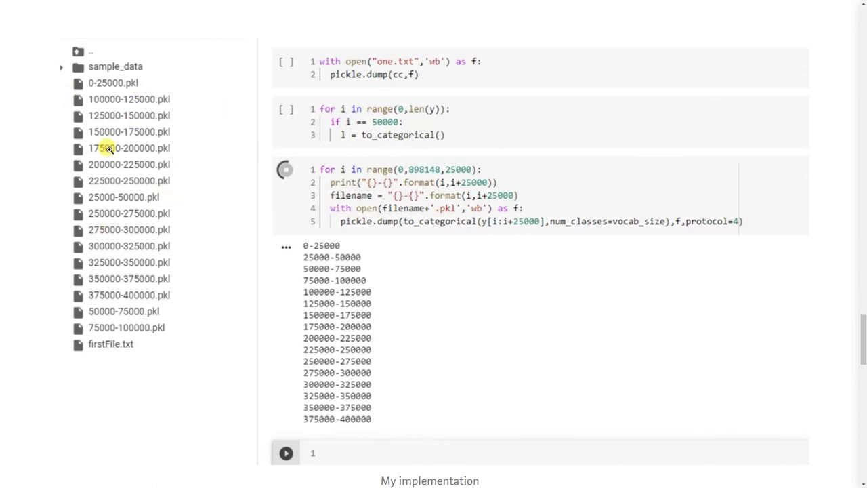
pyautogui.scroll(-3)
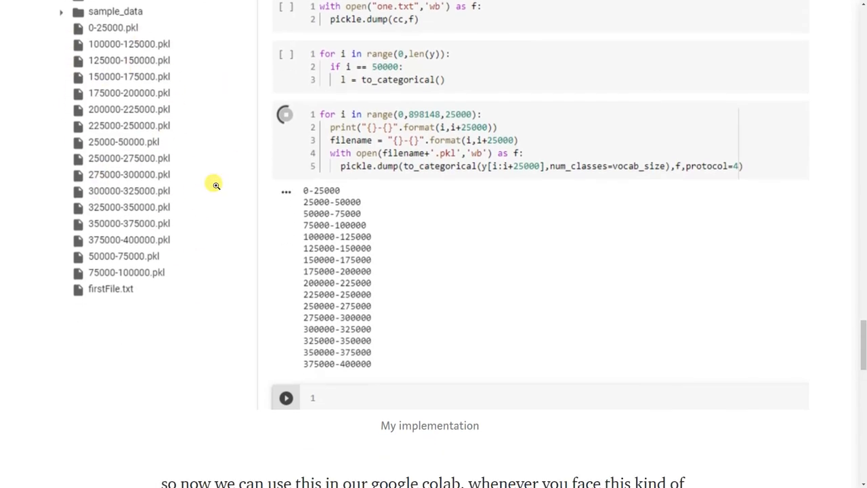
pyautogui.scroll(-3)
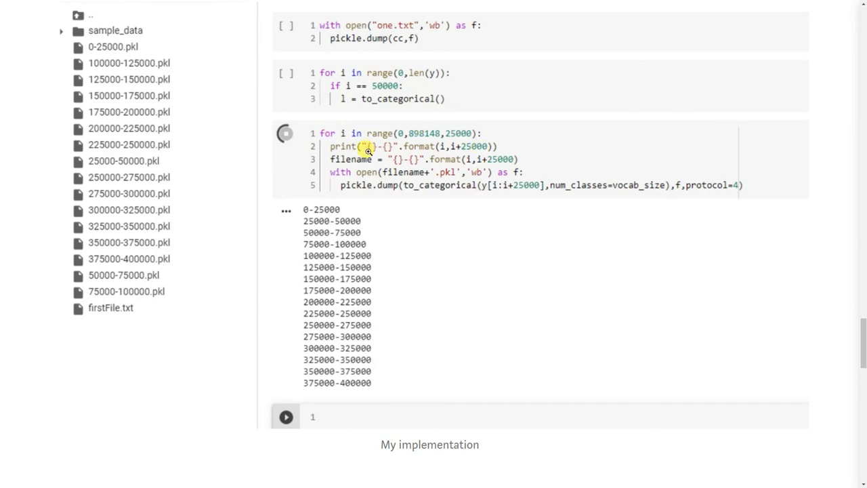
pyautogui.scroll(-3)
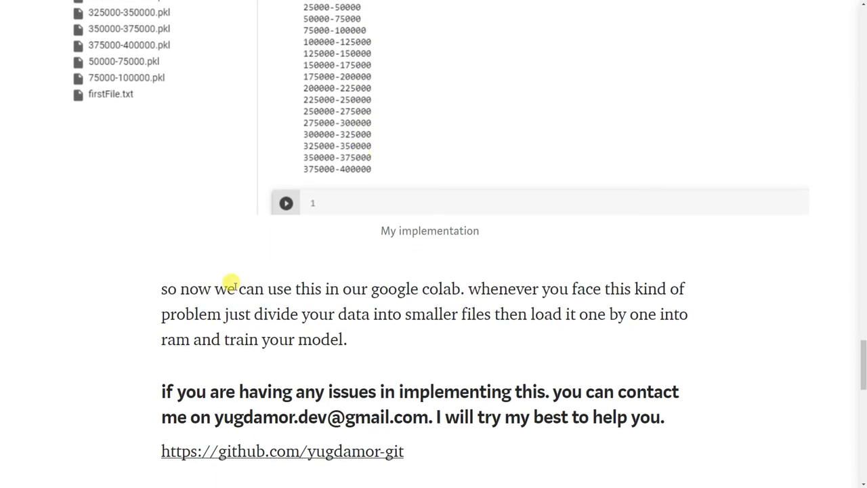
pyautogui.scroll(-3)
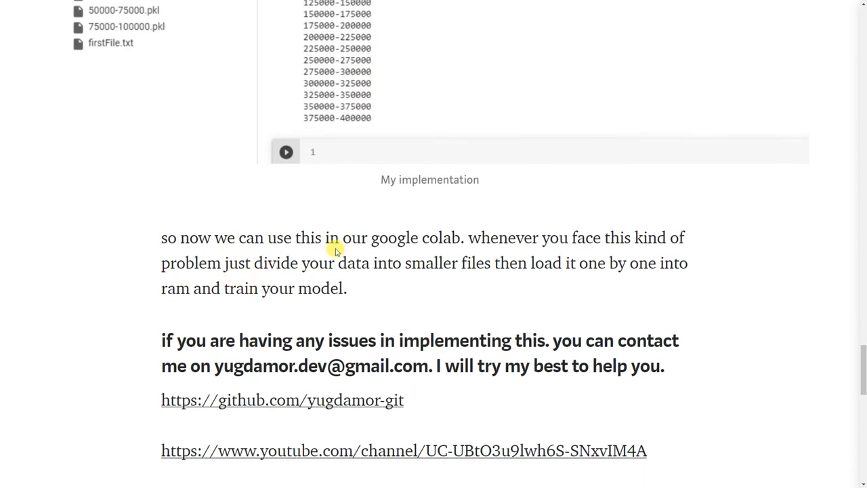
pyautogui.moveTo(567, 230)
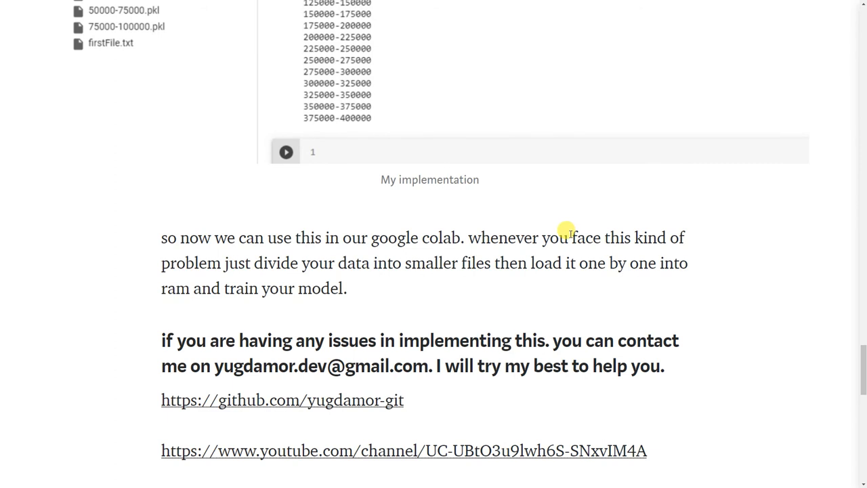
pyautogui.scroll(-3)
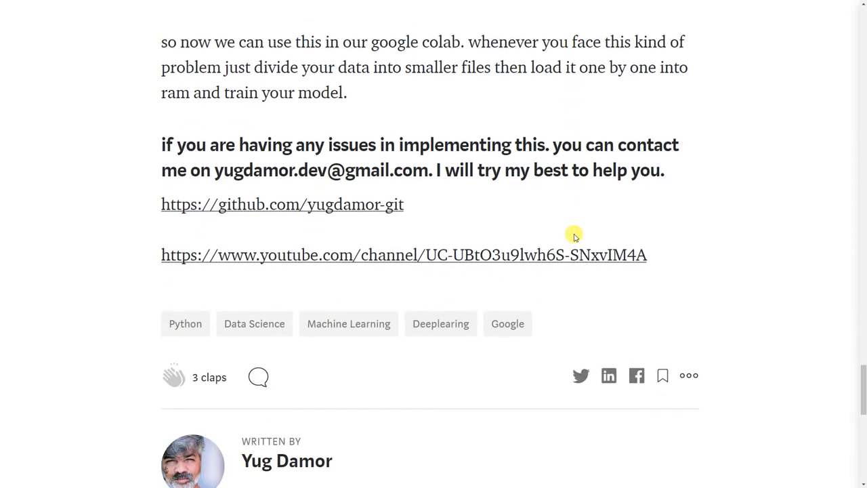
pyautogui.scroll(-3)
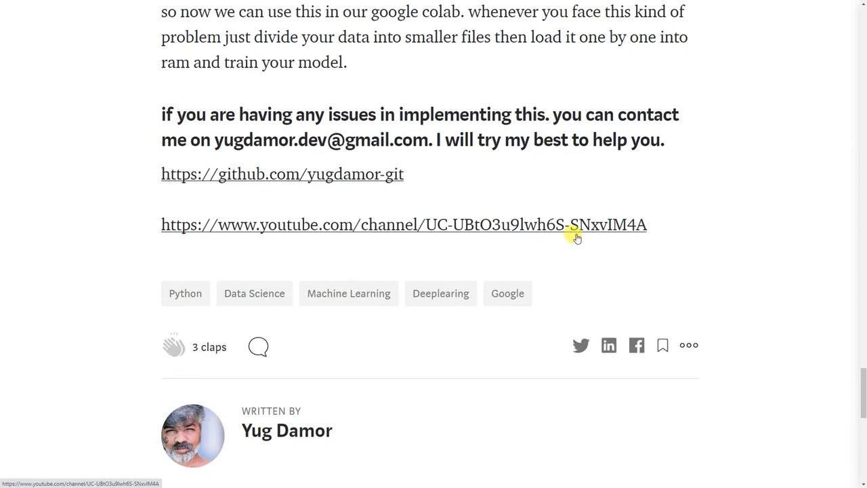